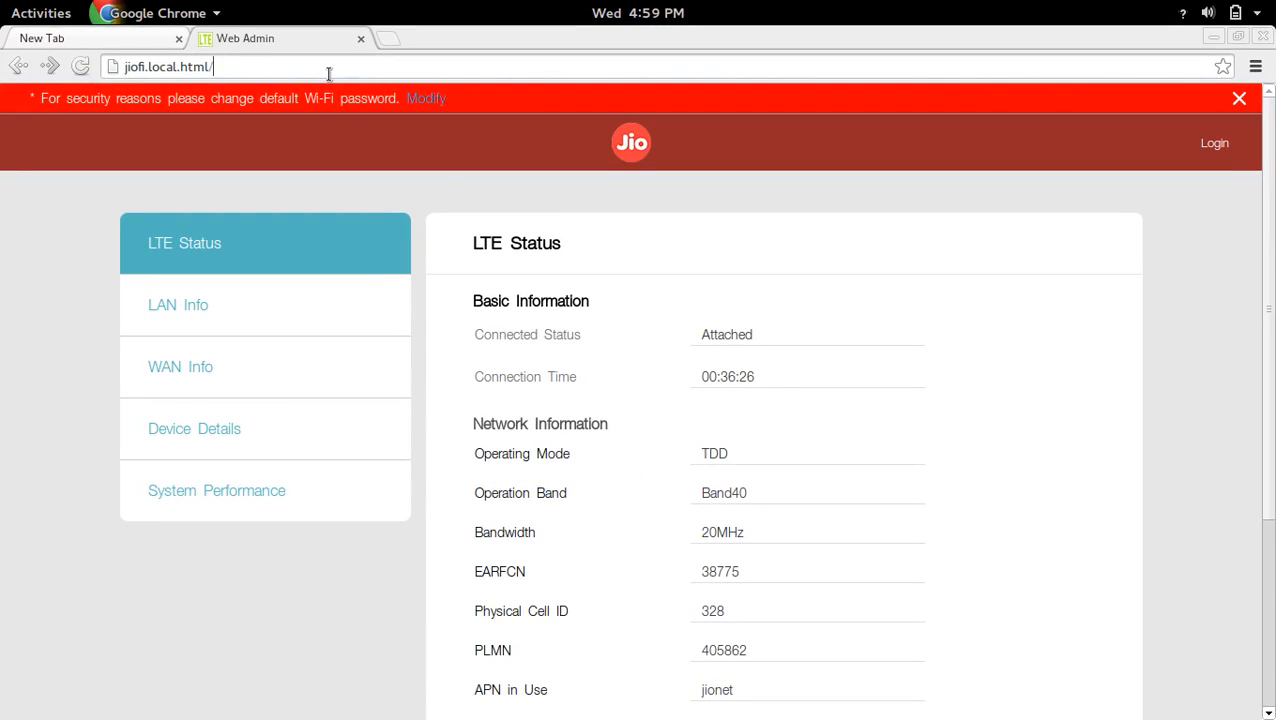
Load the router admin page at 192.168.1.1 in a new browser tab.
click(1240, 98)
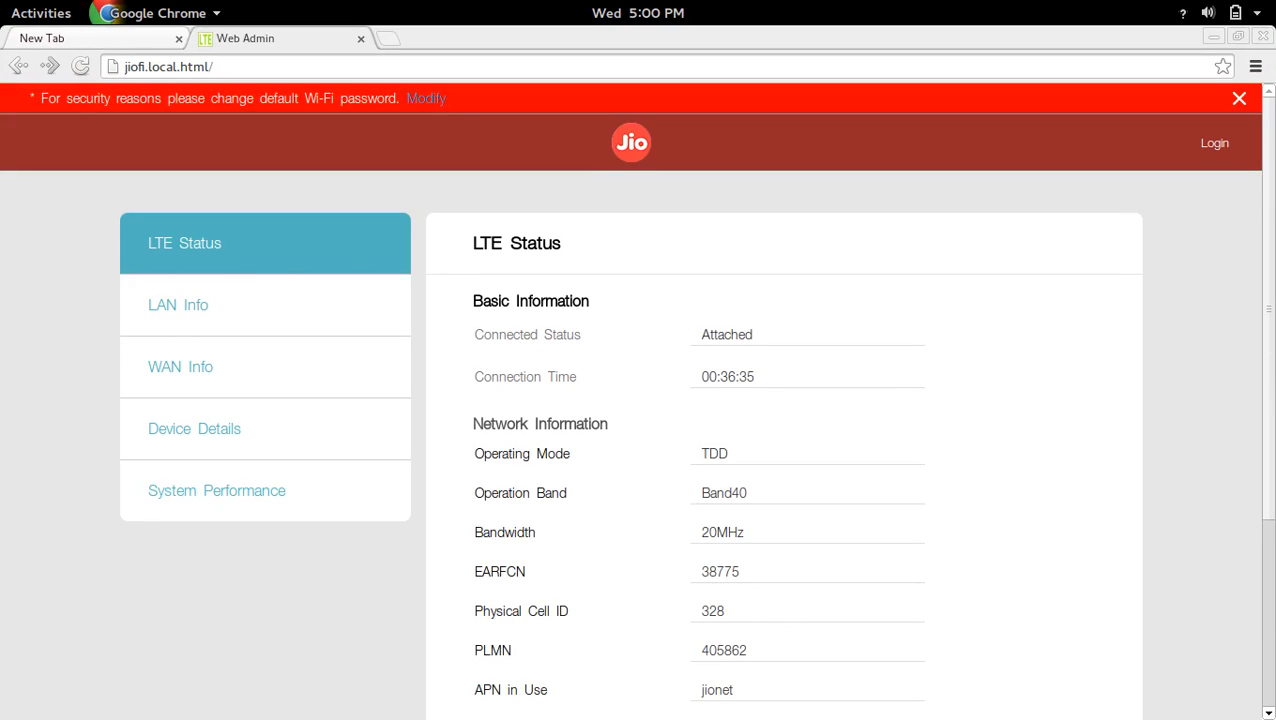
click(386, 38)
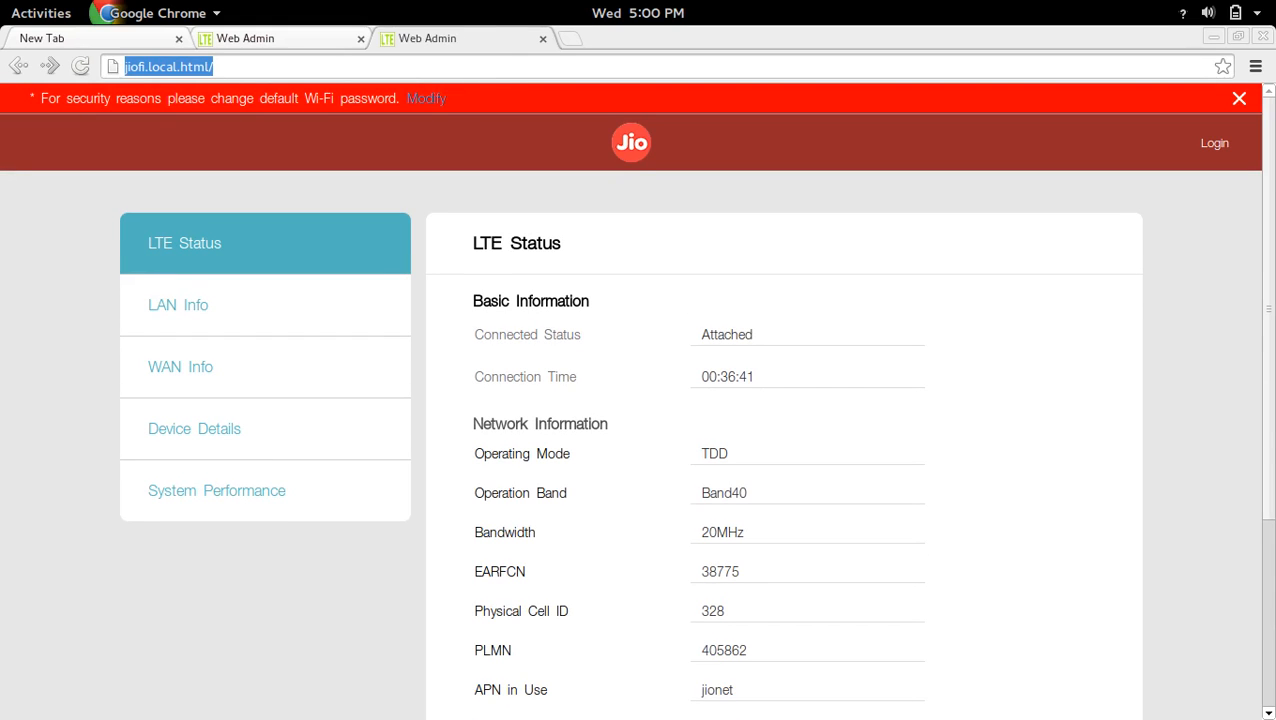
text(192.168.1.1)
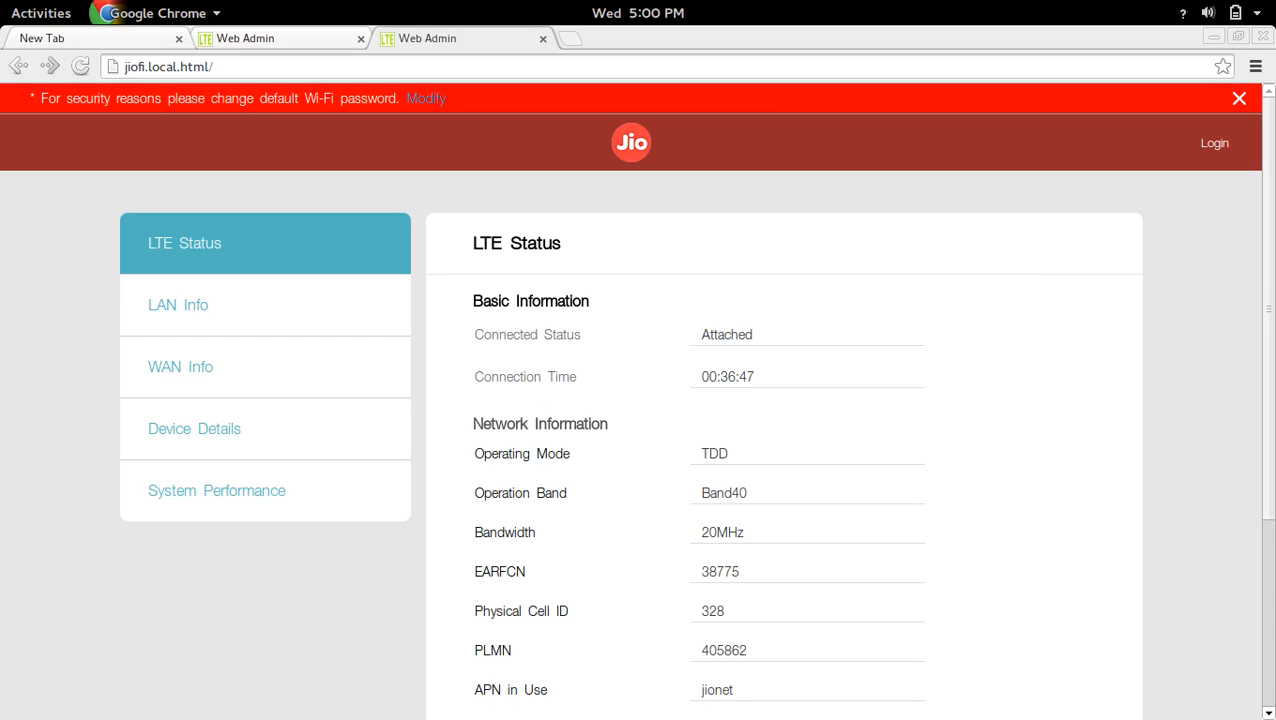
mouse_move(744, 160)
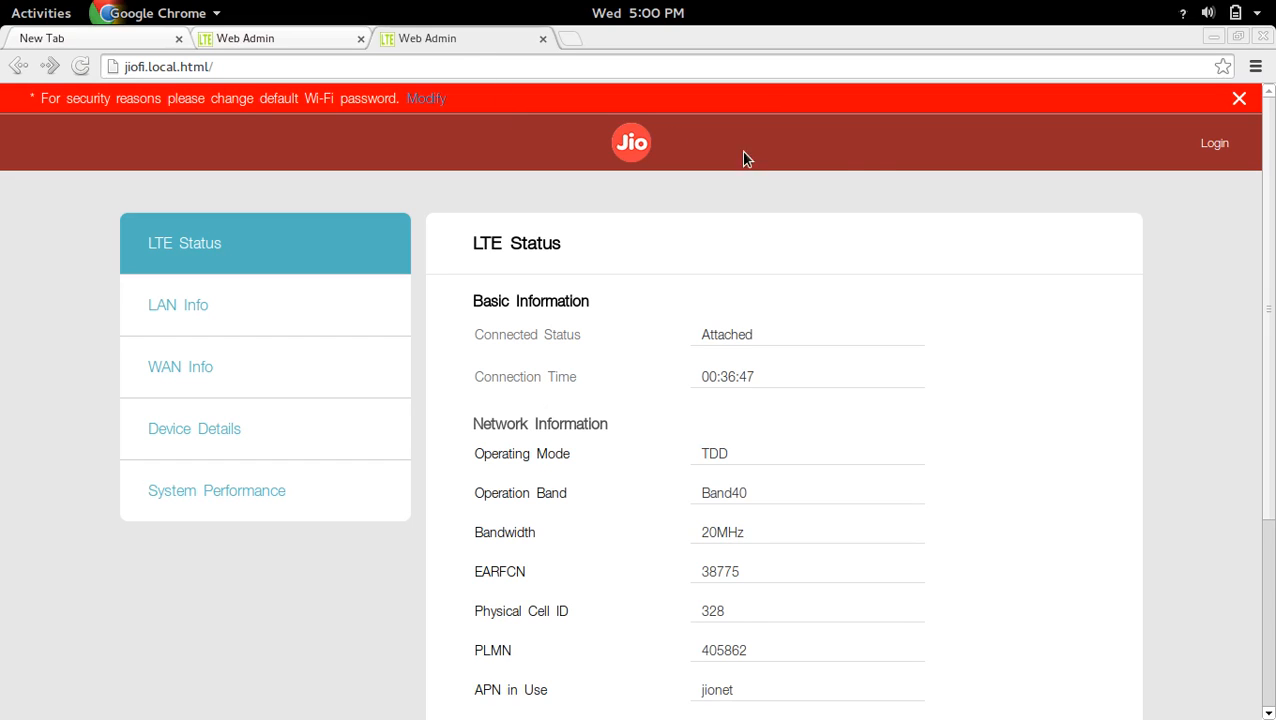
mouse_move(1214, 144)
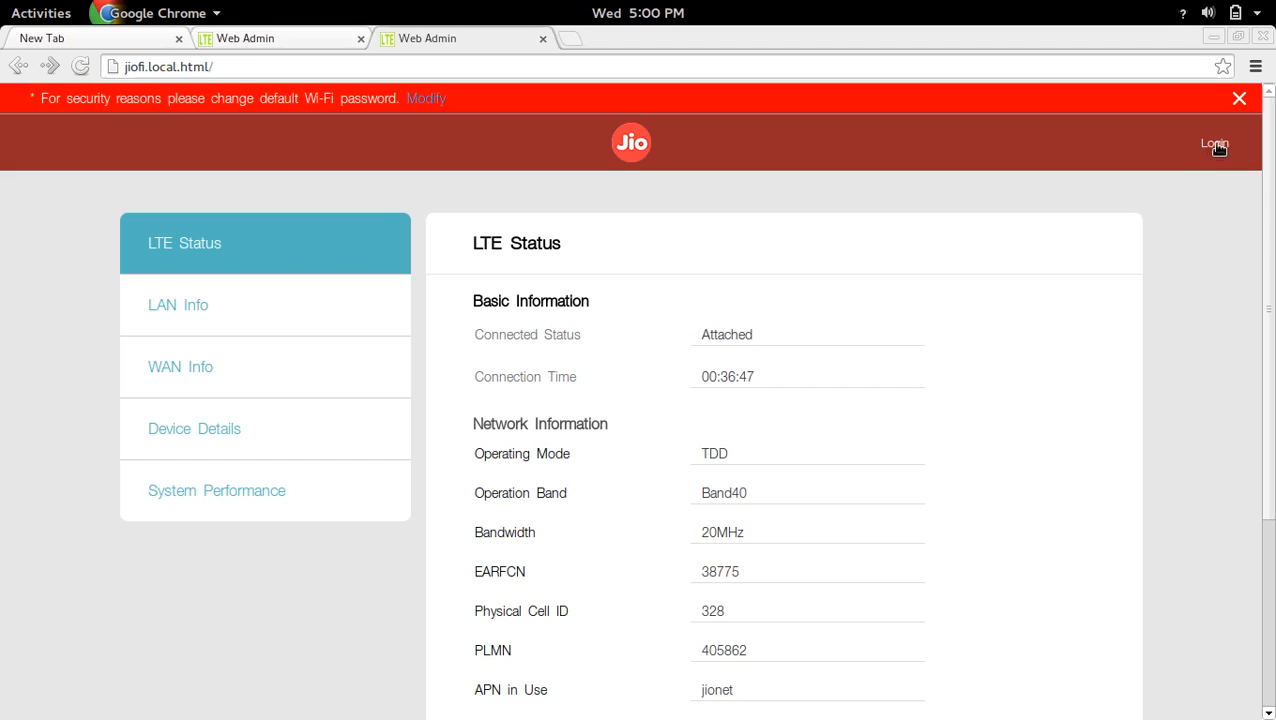
mouse_move(1218, 136)
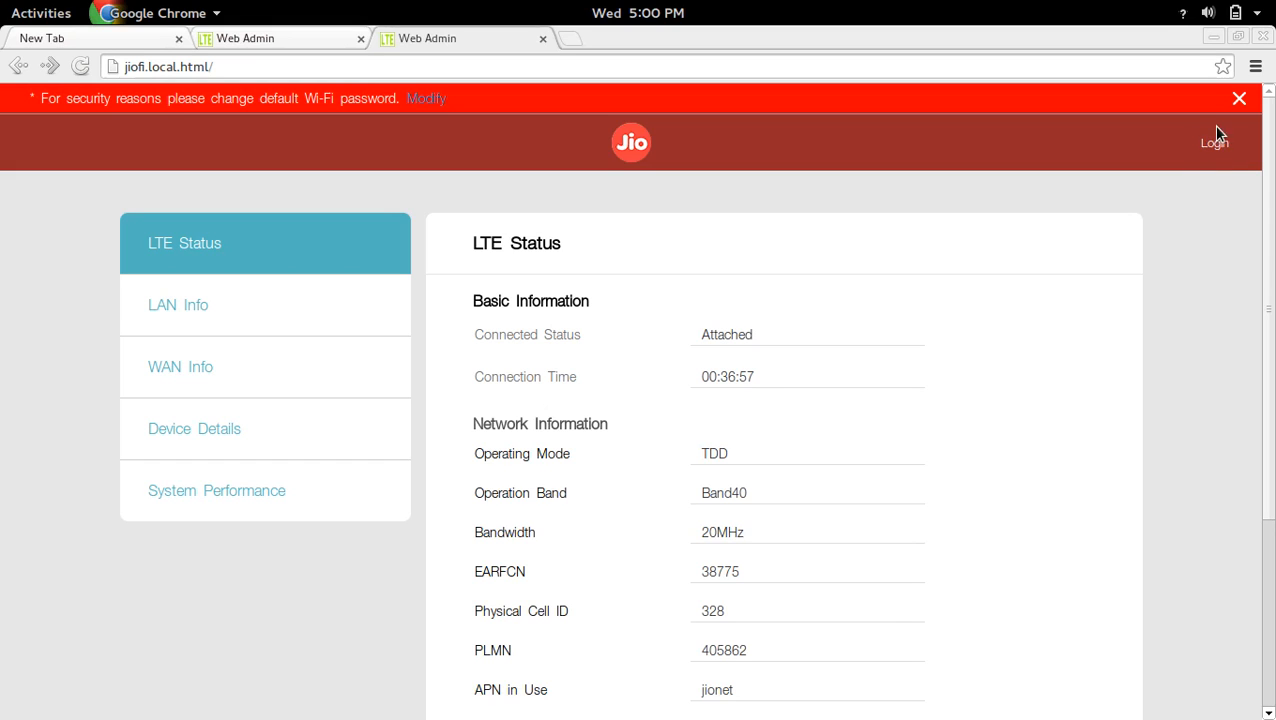
mouse_move(1218, 136)
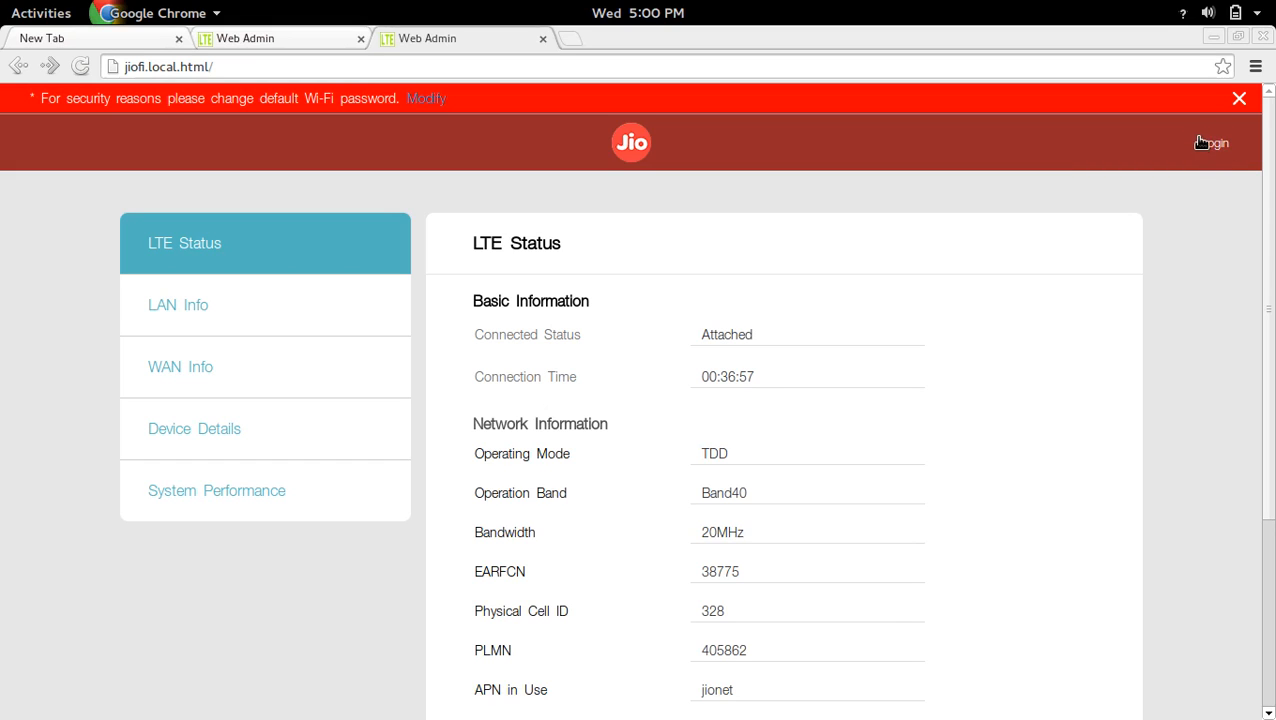
Log in with username 'administrator' and its password to reach the full admin menu.
click(1214, 142)
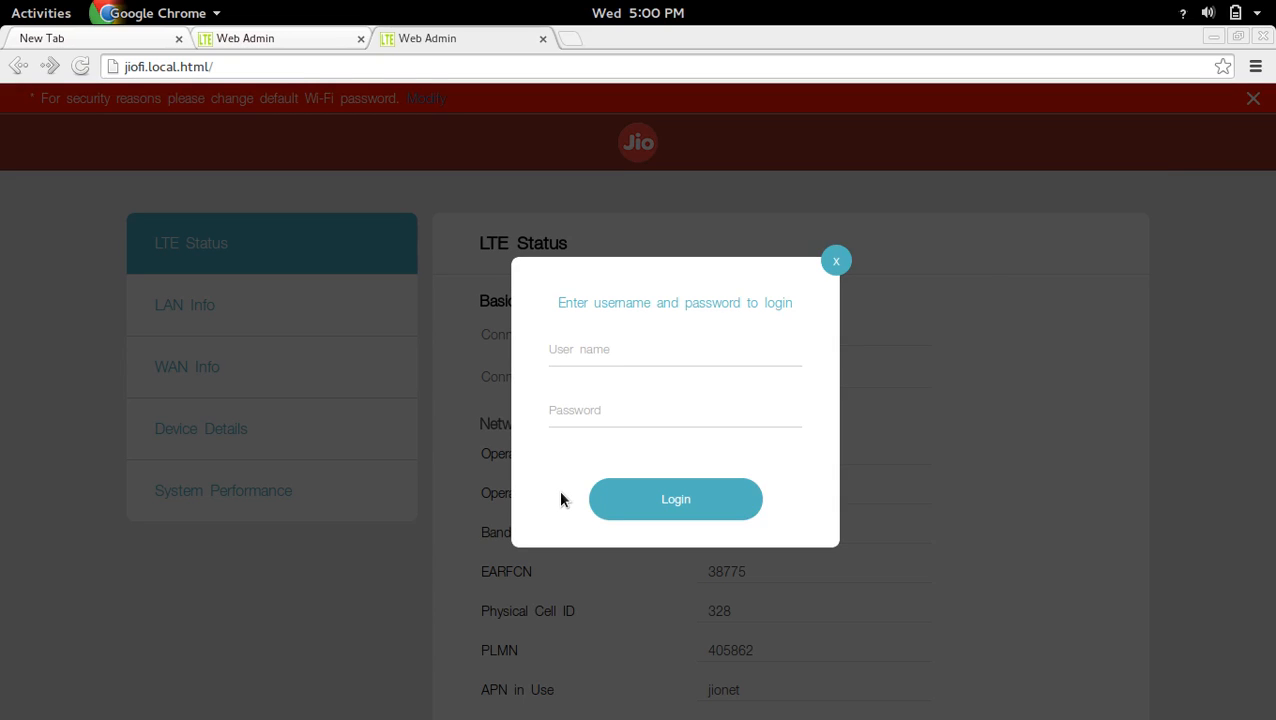
click(674, 348)
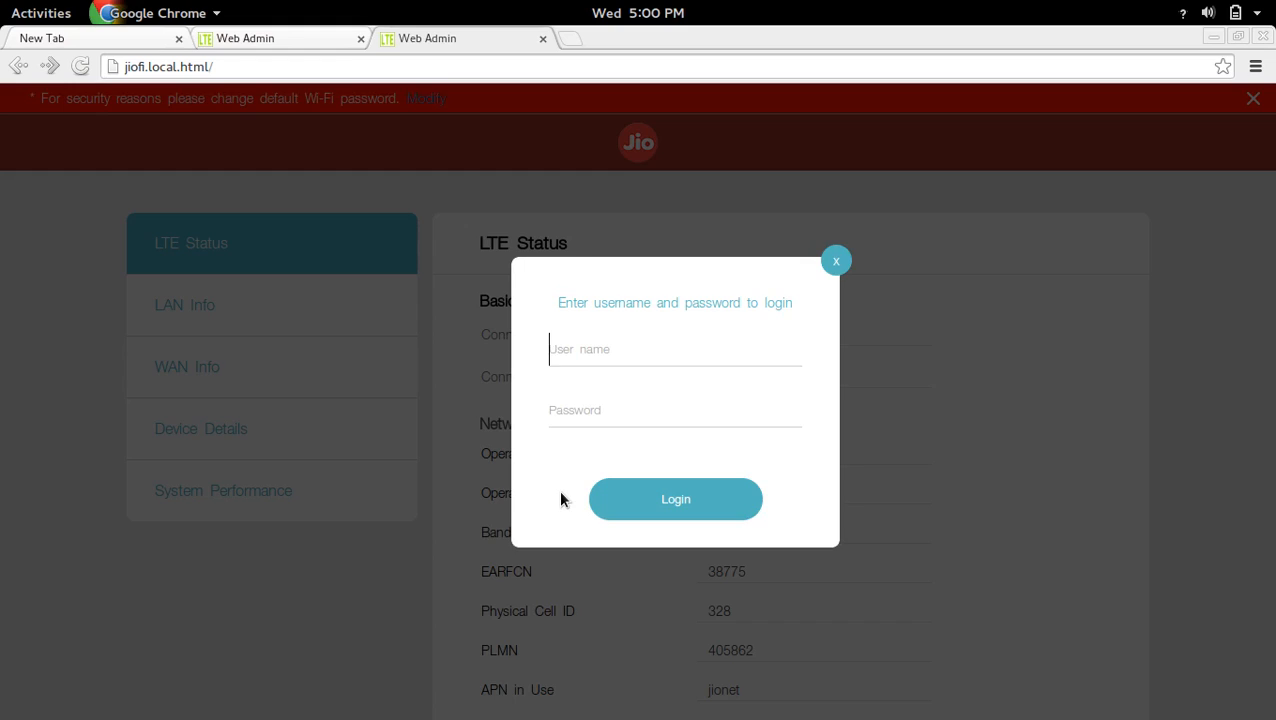
mouse_move(830, 390)
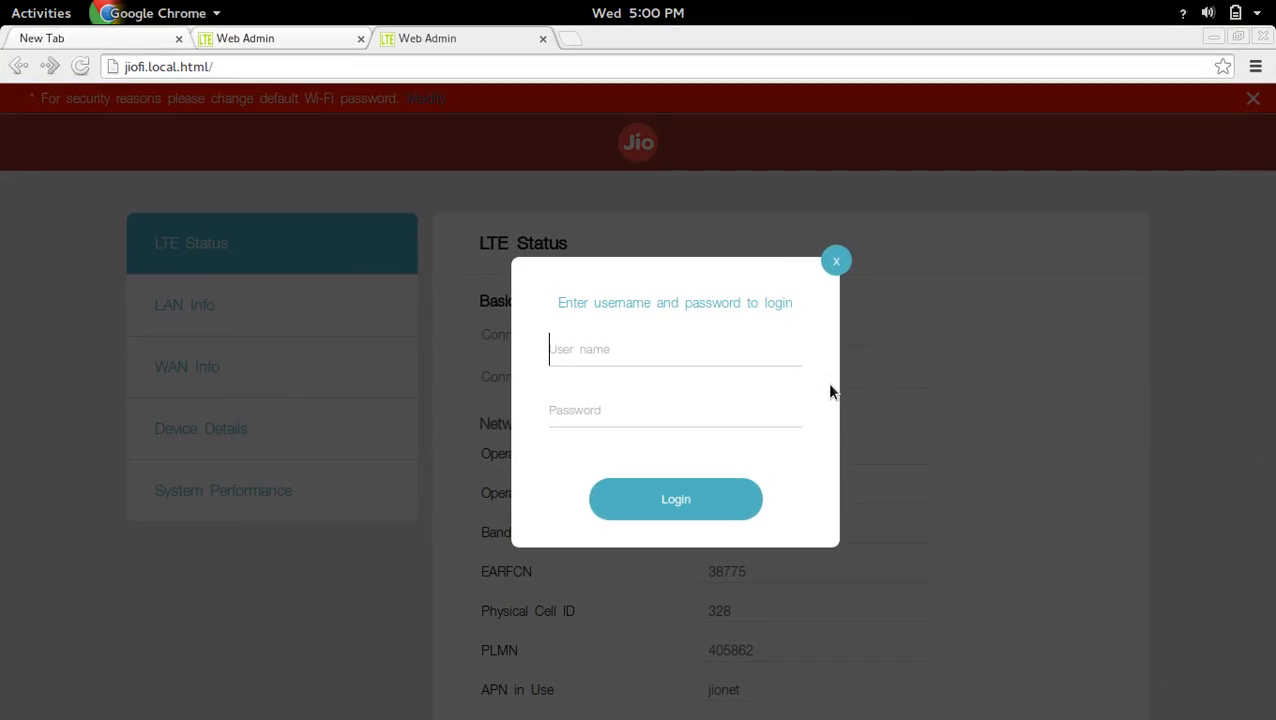
text(adminis)
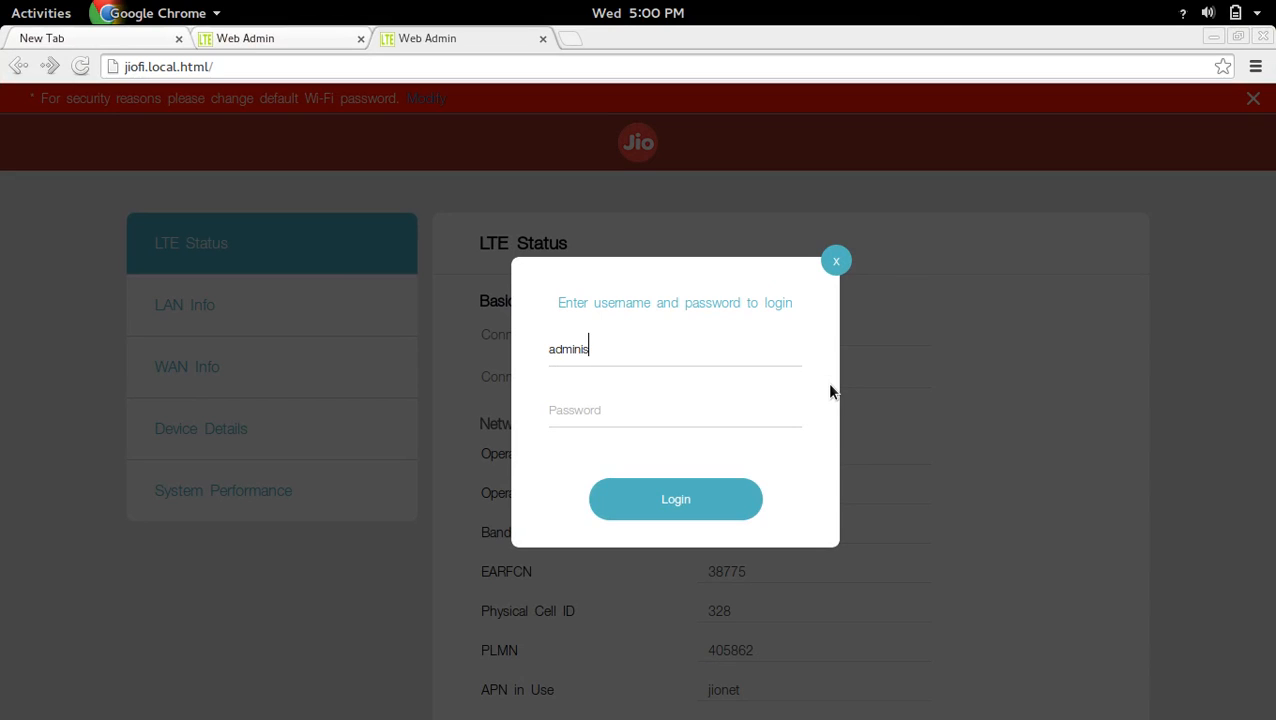
text(trator)
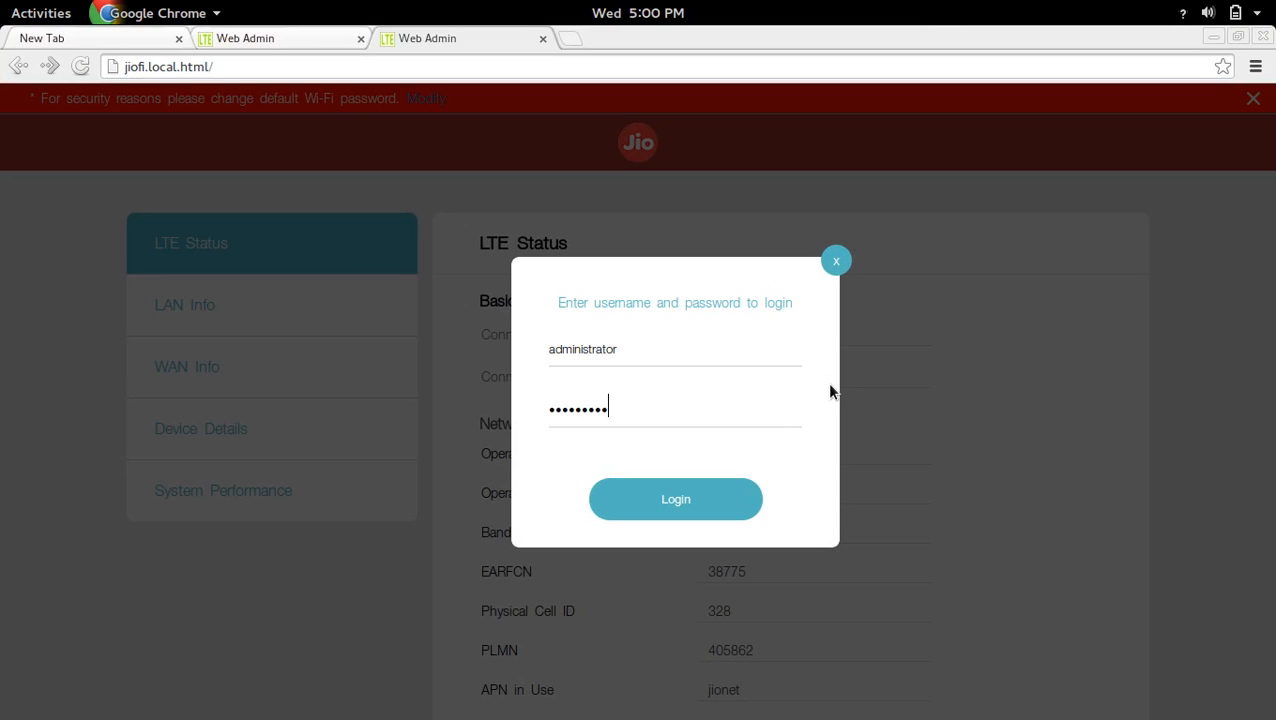
click(676, 500)
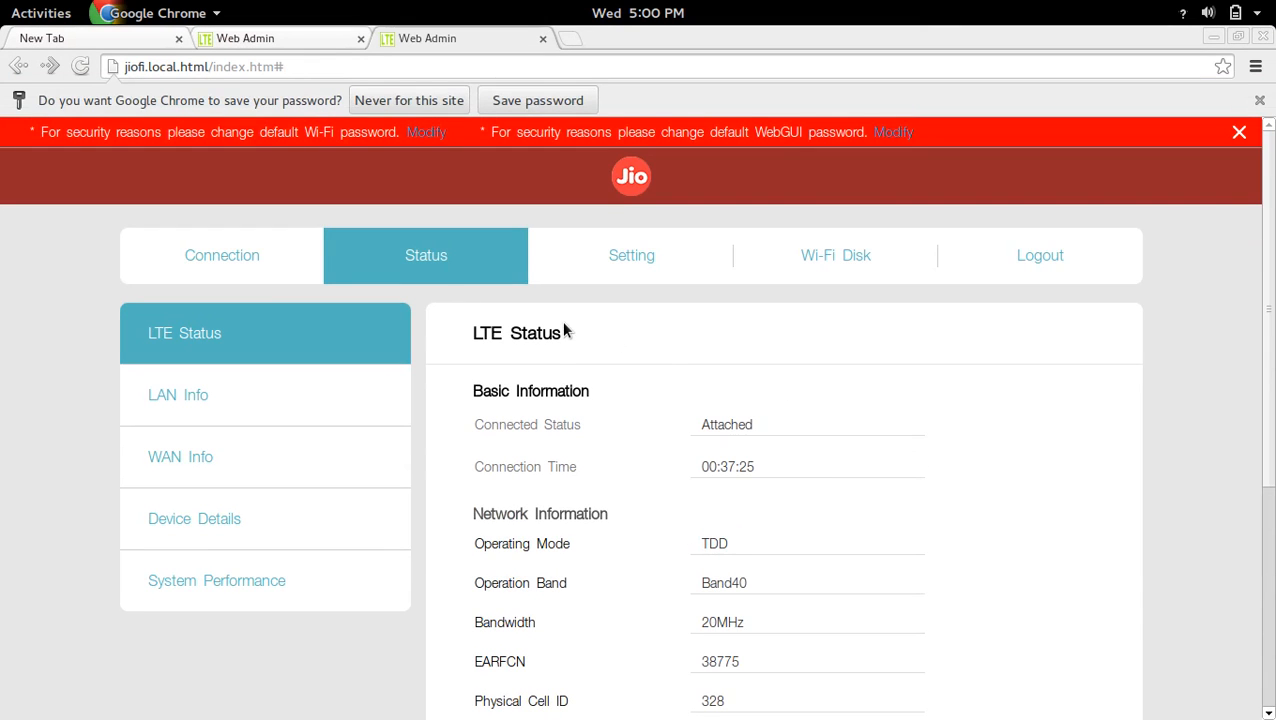
mouse_move(616, 308)
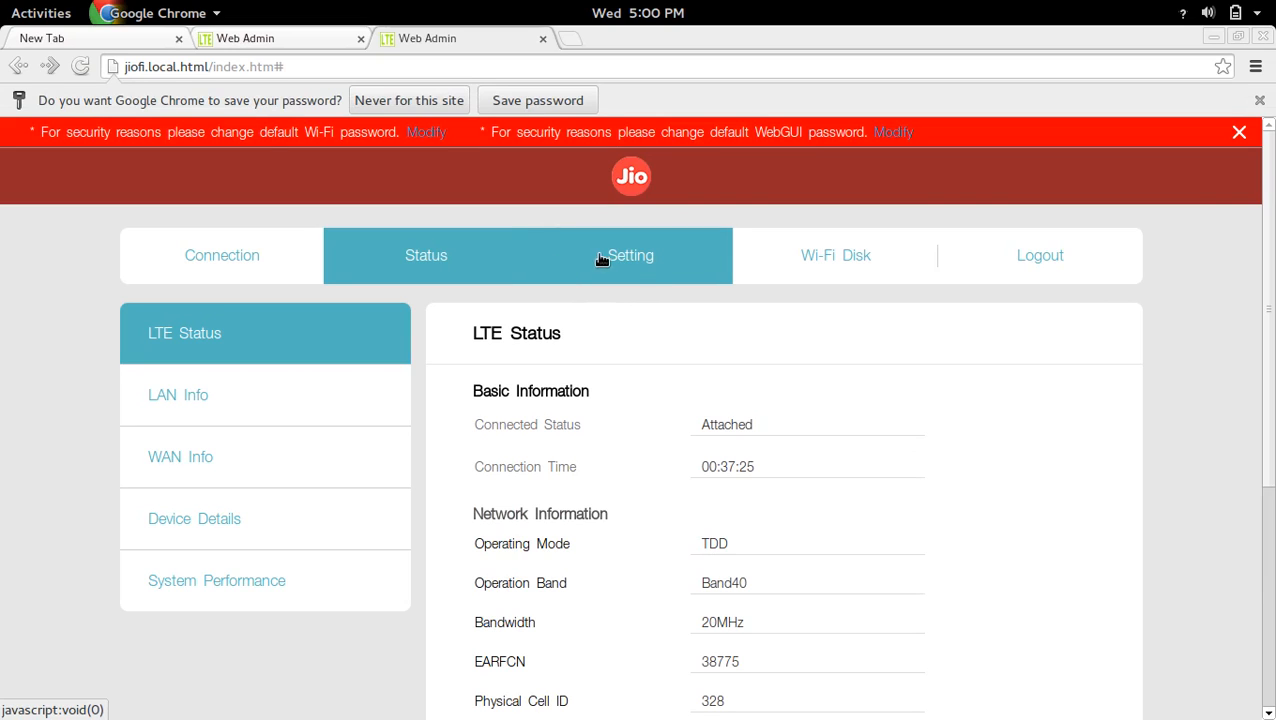
Switch to the Setting section showing the LTE Settings page.
click(630, 256)
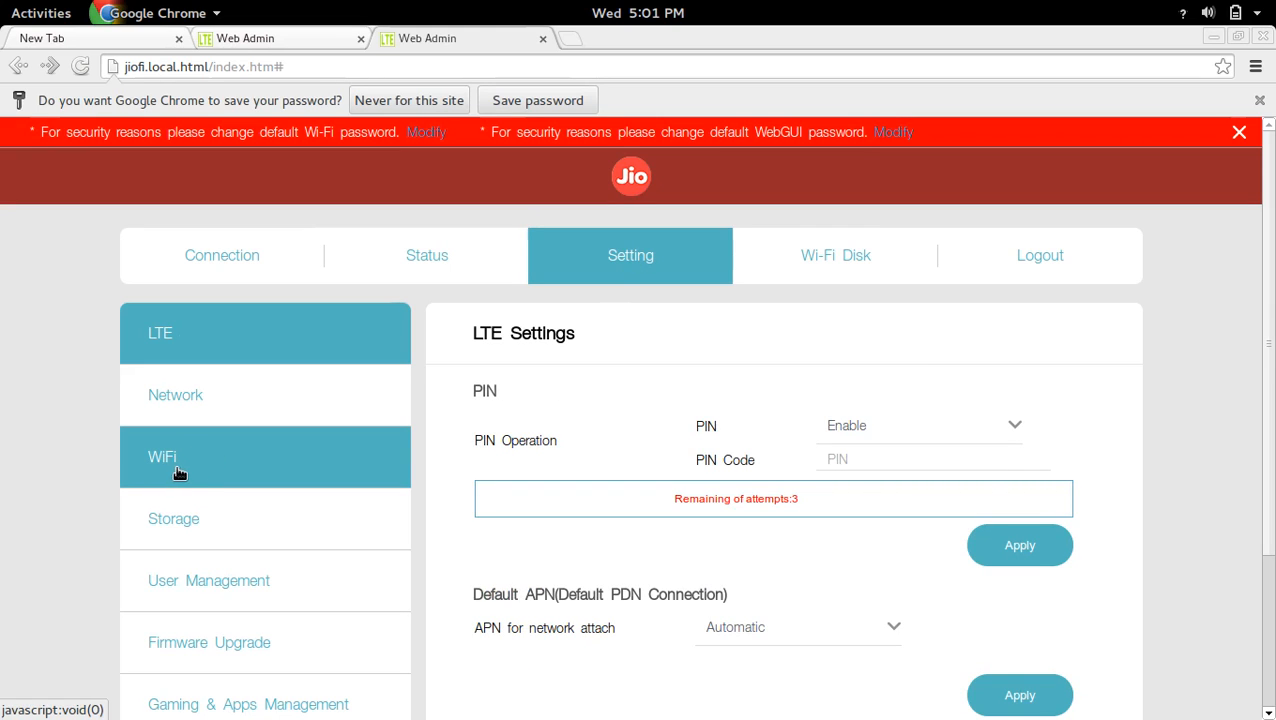
Append 'ppp' to the Wi-Fi security key, then show the Connection URL page.
click(162, 456)
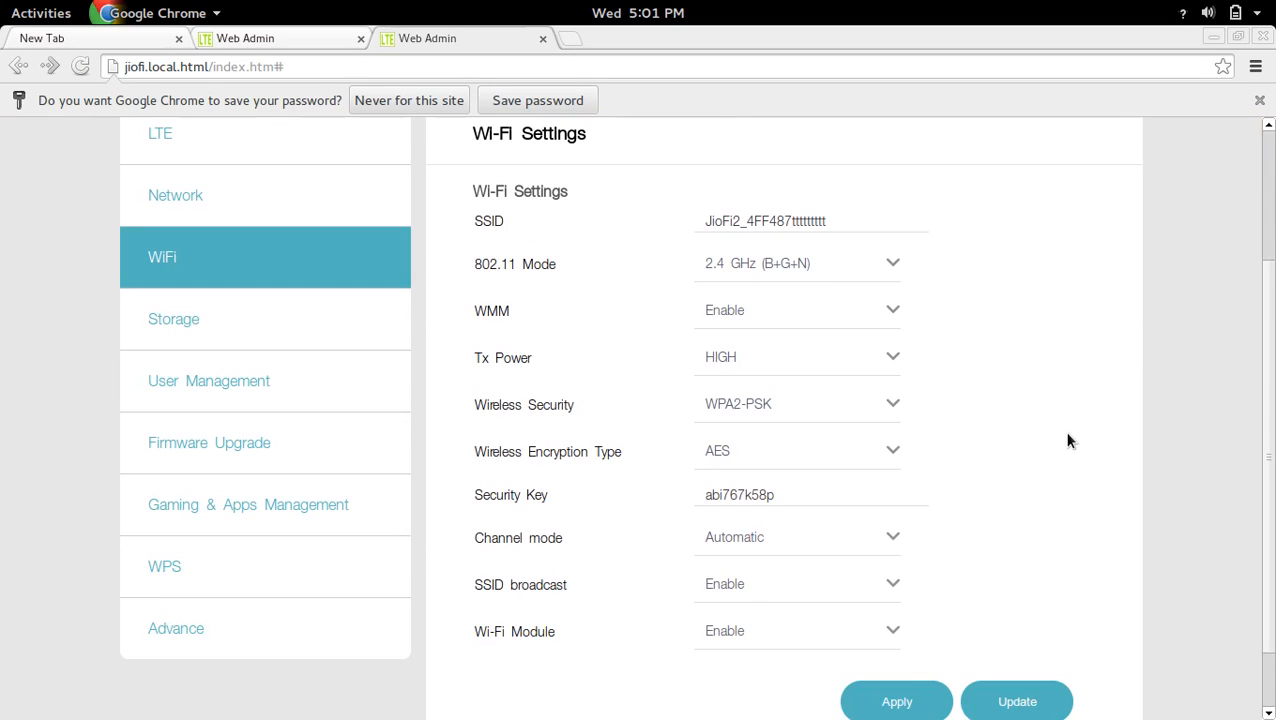
mouse_move(540, 496)
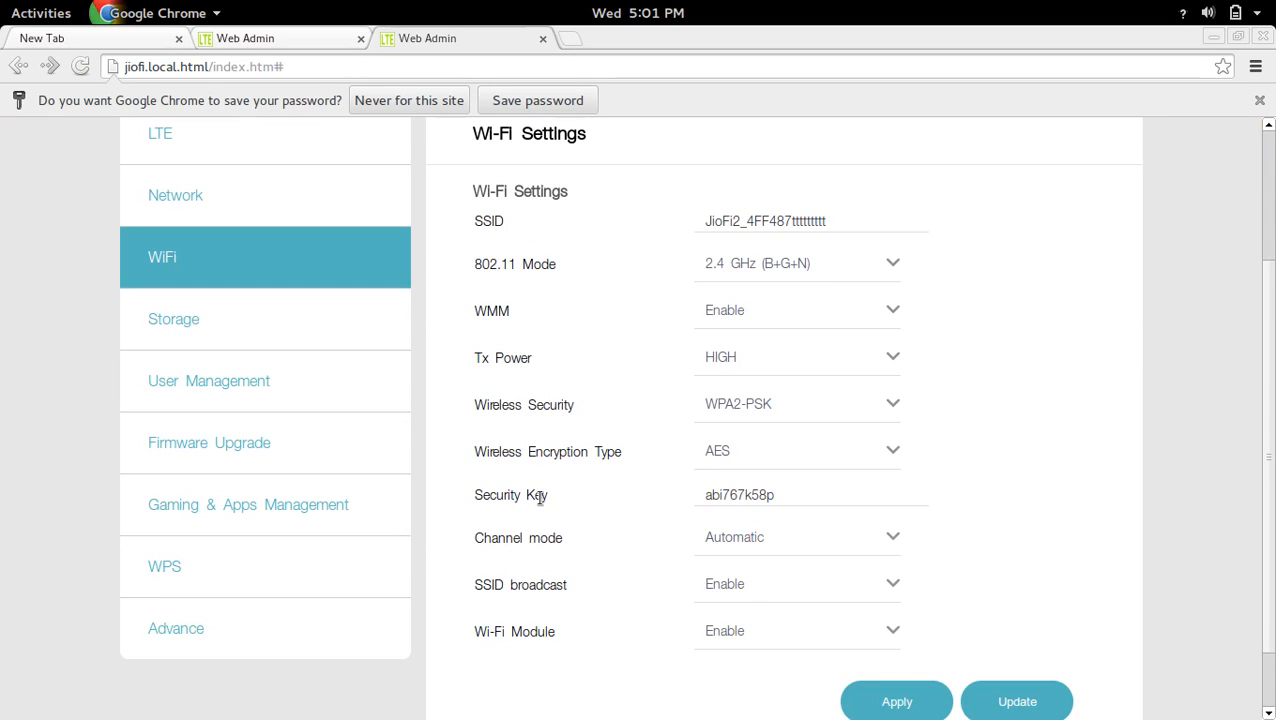
text(ppppppp)
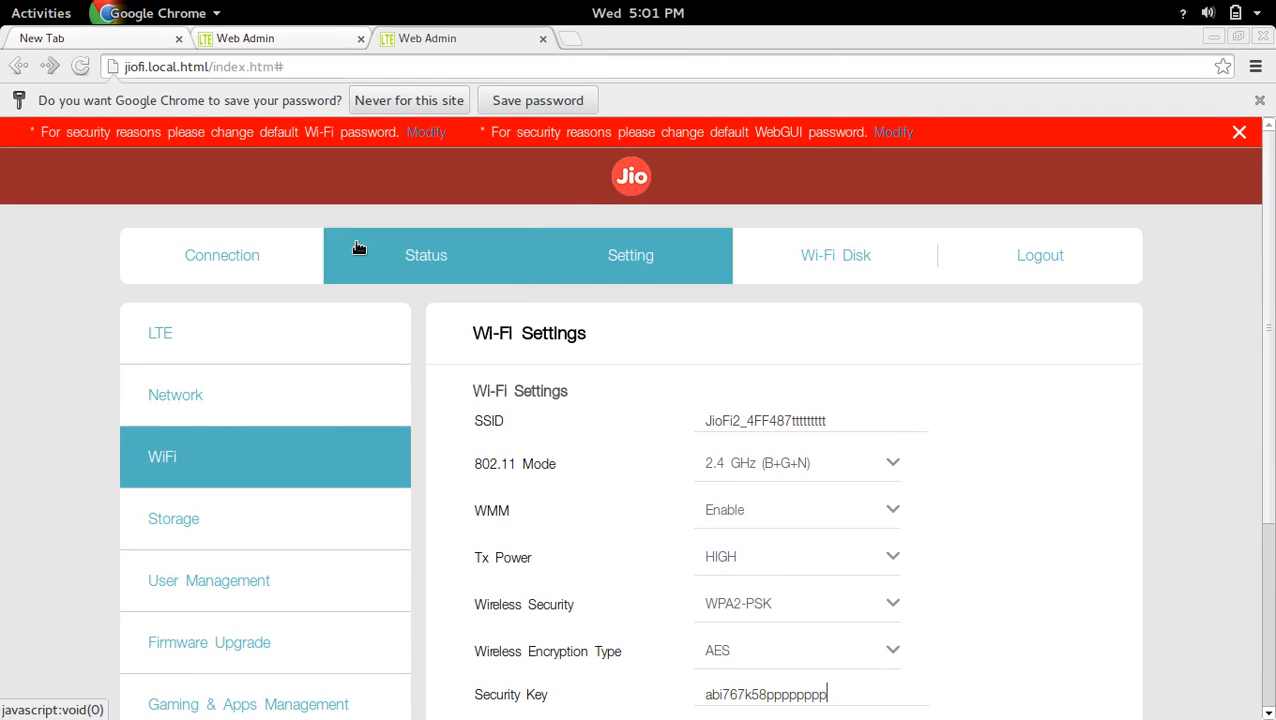
click(222, 256)
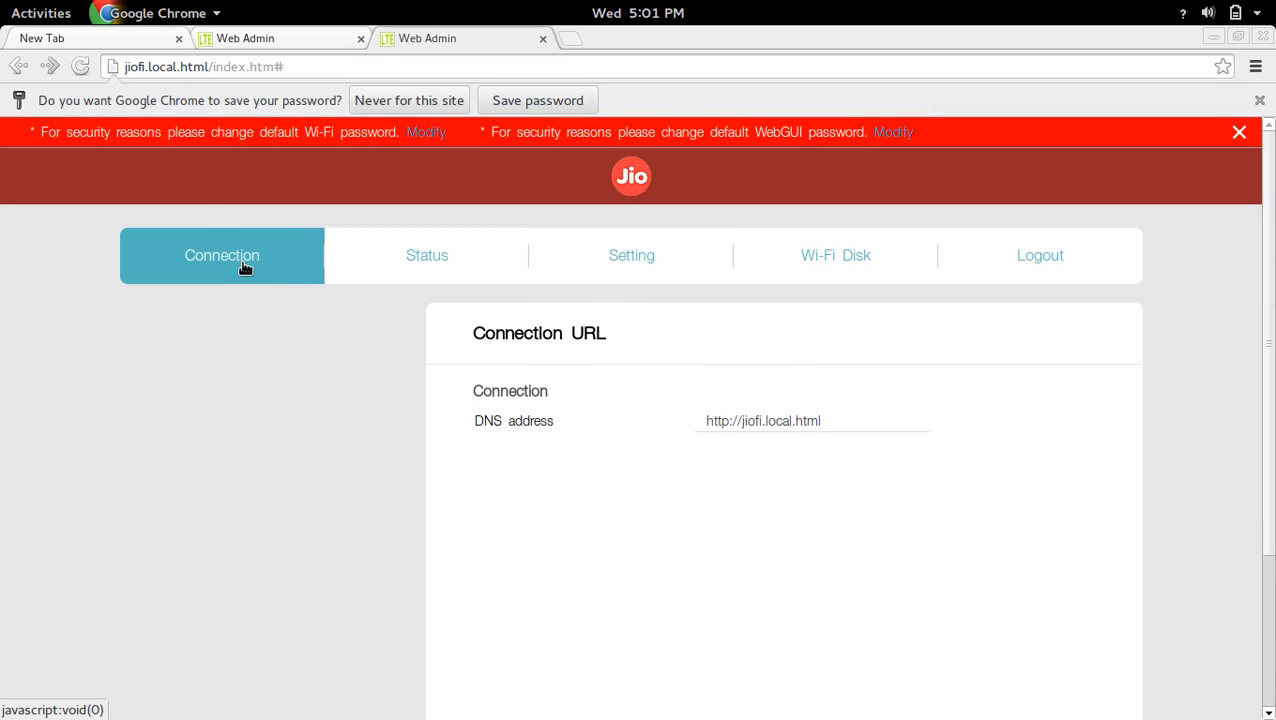